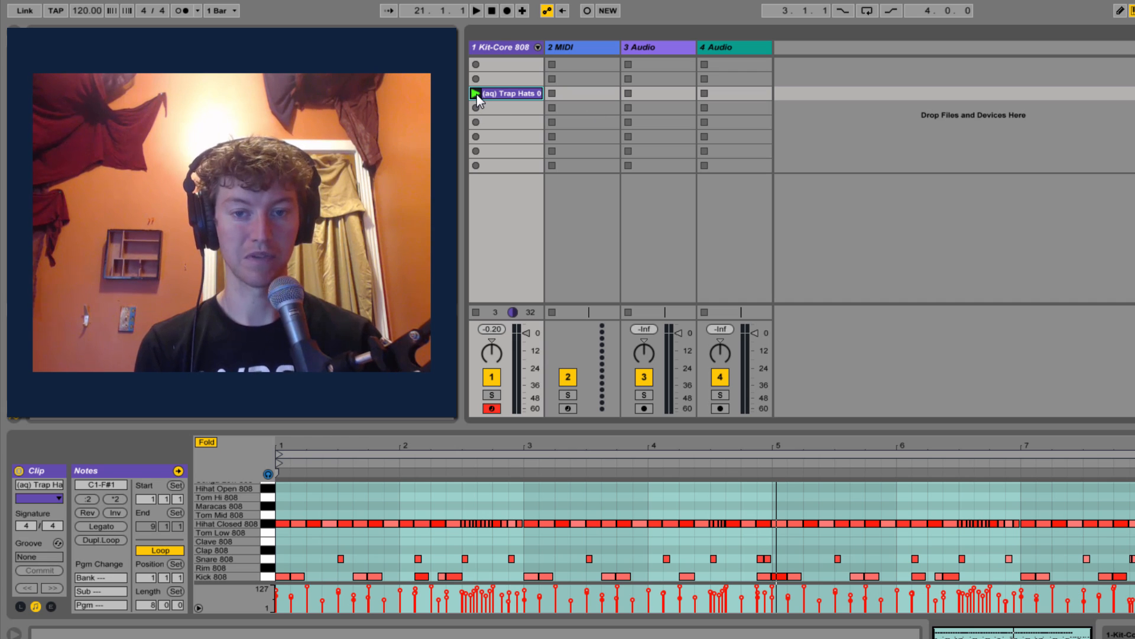
Audition the Trap Hats clip, then reveal the Kit-Core 808 rack's chain list
click(476, 11)
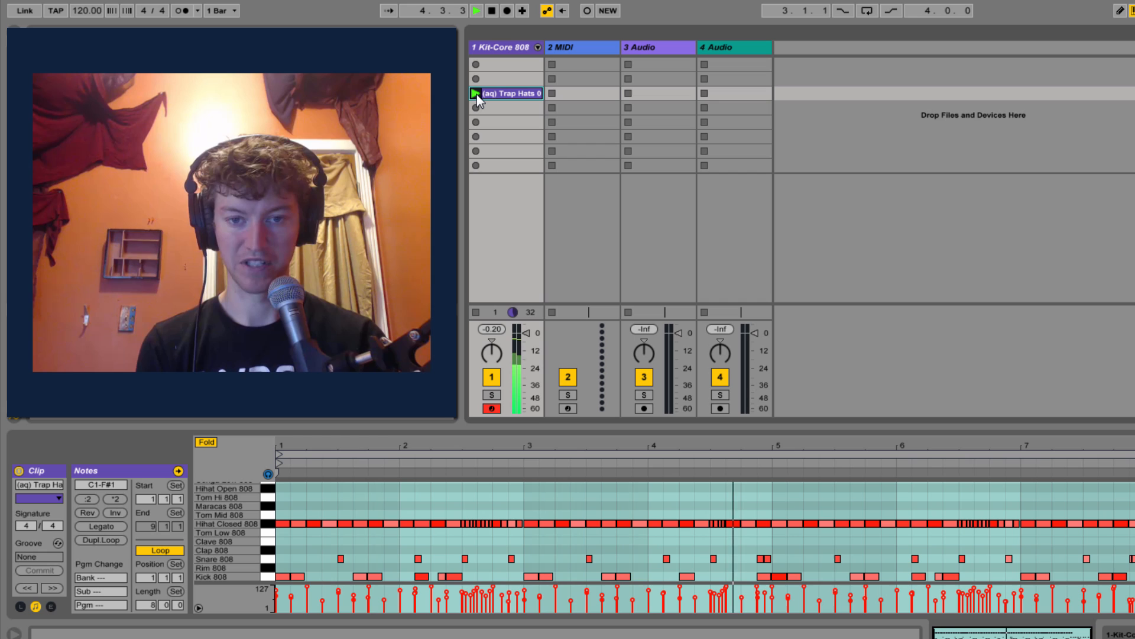
click(475, 92)
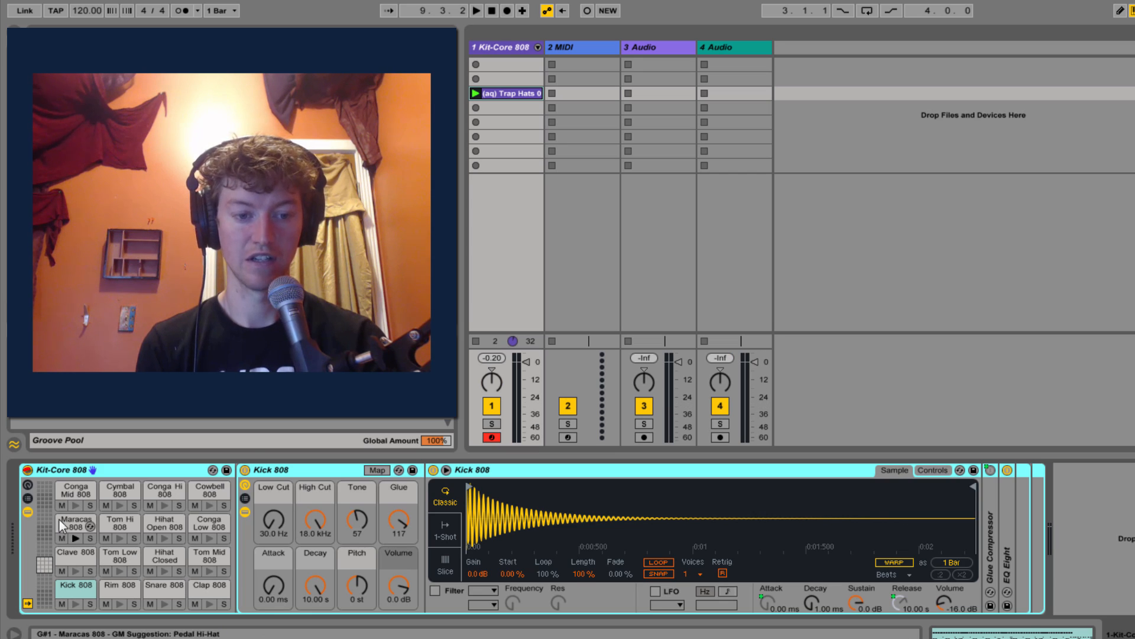
click(28, 500)
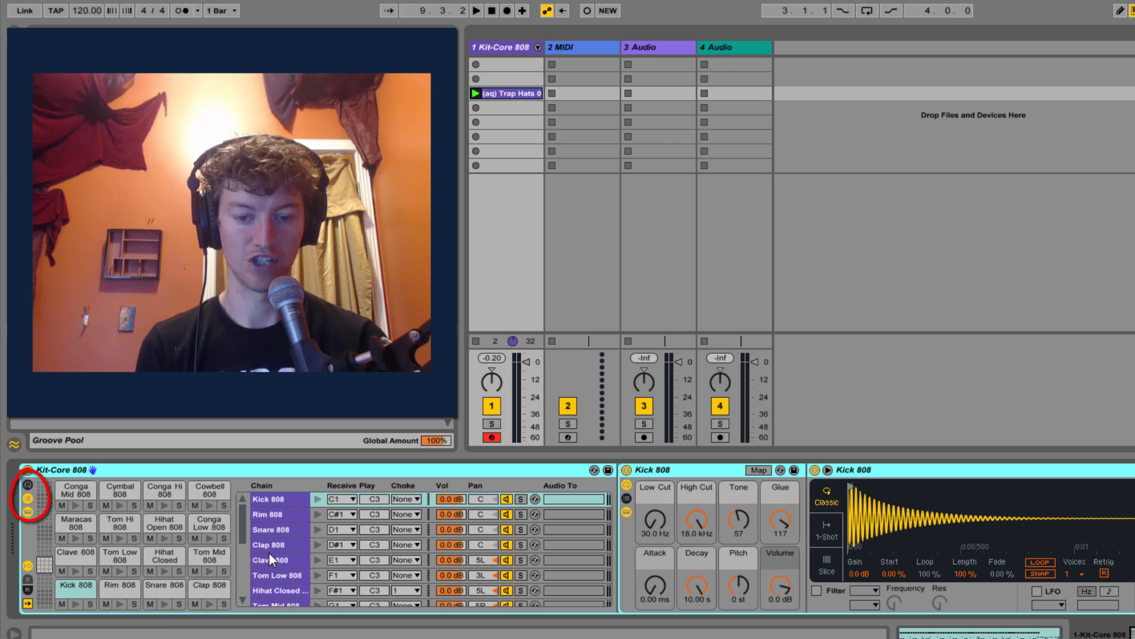
Extract the Kick 808 chain into its own new Kit-Core 808 track via its context menu
click(270, 498)
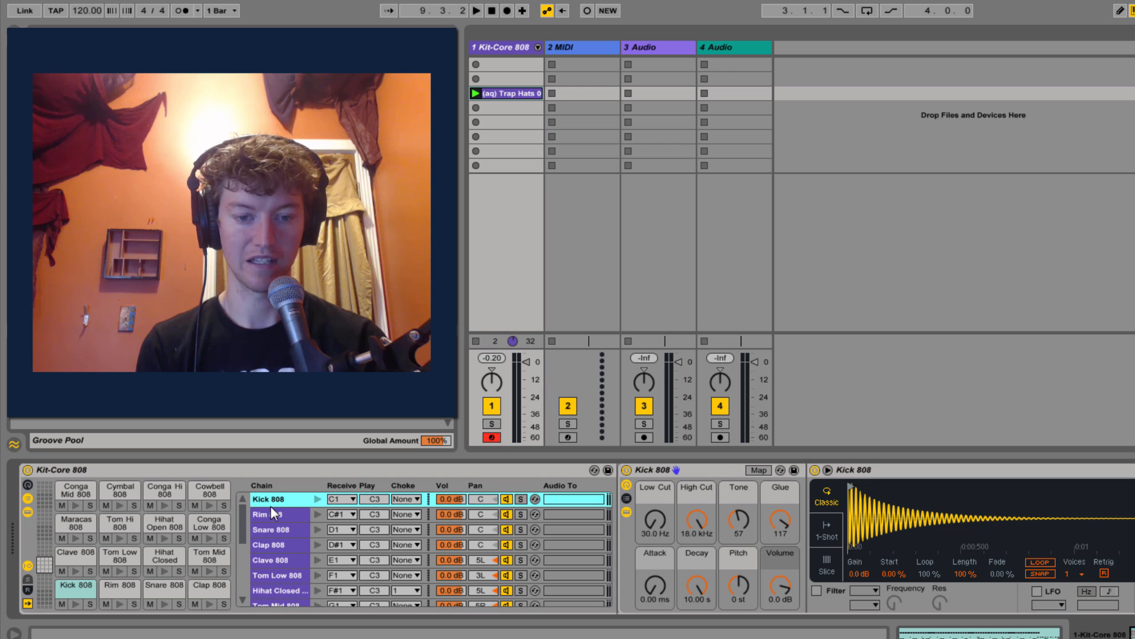
right_click(269, 499)
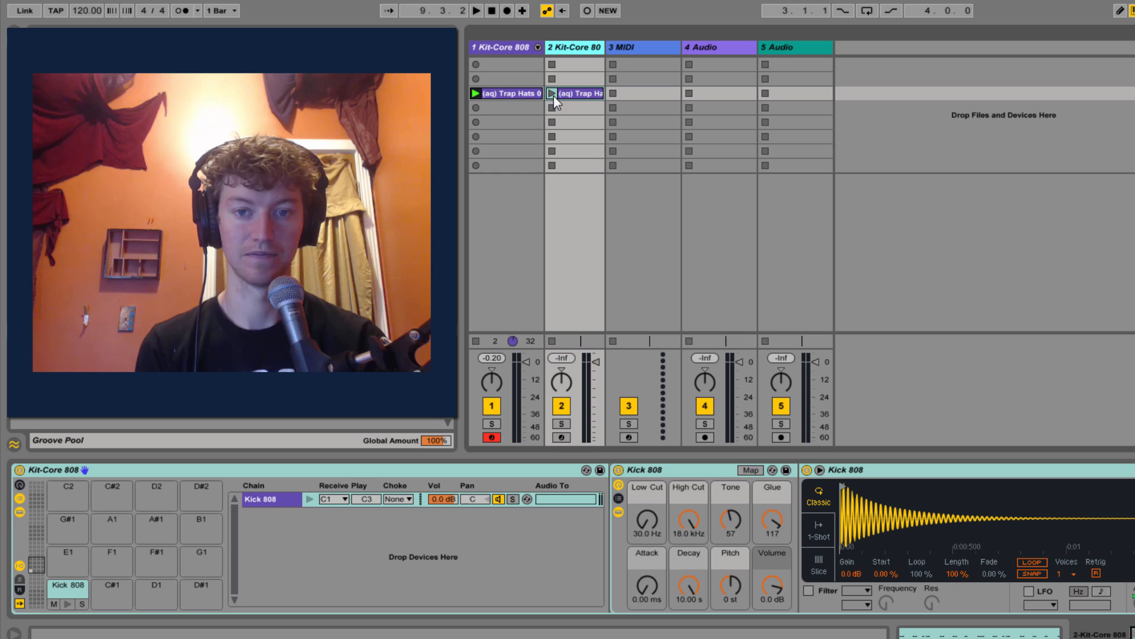
View both Trap Hats clips on the two Kit-Core tracks in the arrangement timeline
double_click(575, 93)
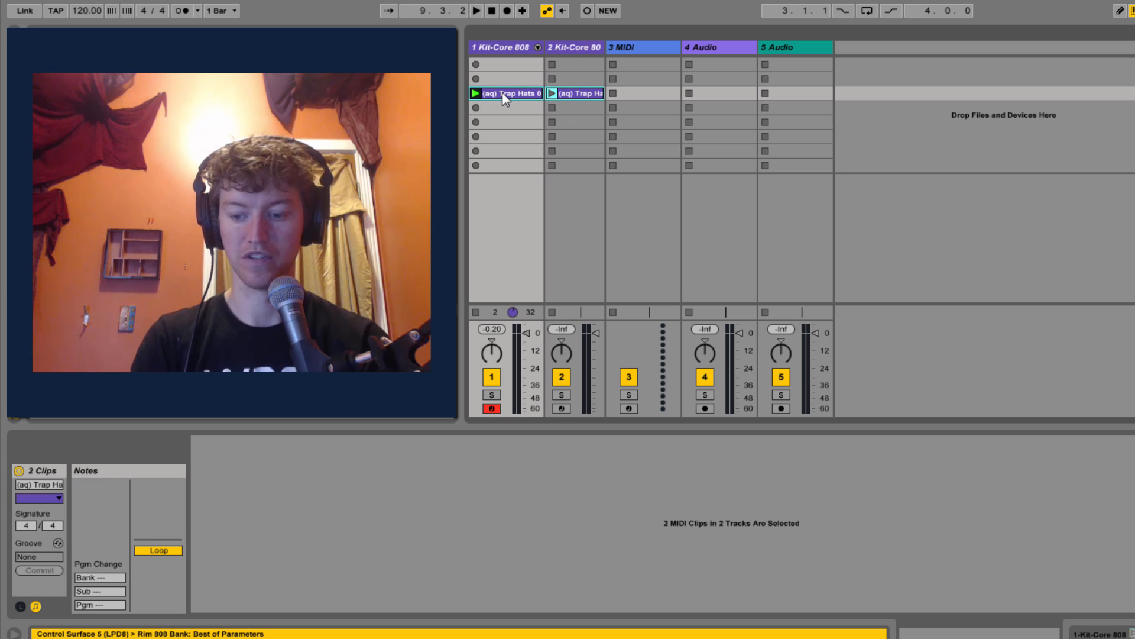
click(475, 11)
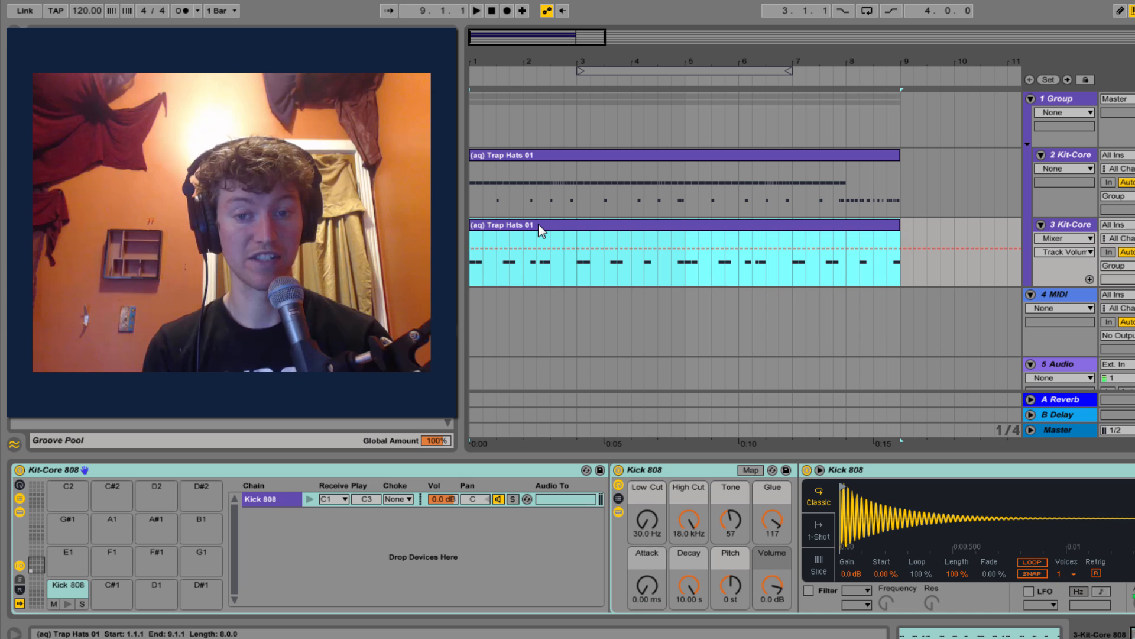
Return to the original full Kit-Core 808 rack and audition its Clave 808 and Maracas 808 pads
click(499, 154)
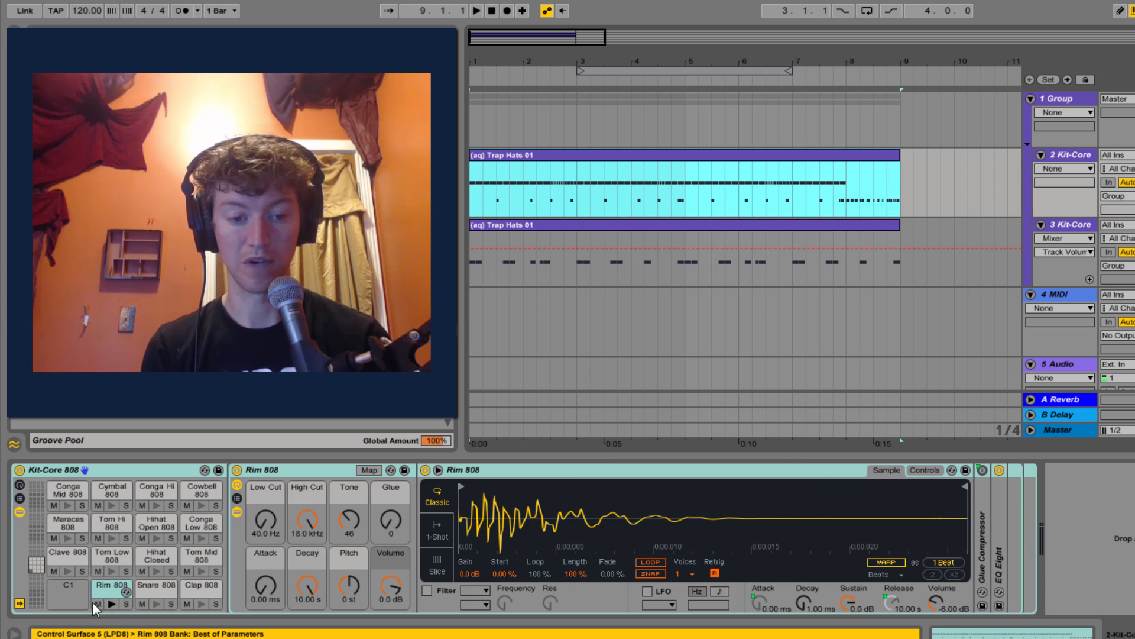
click(66, 552)
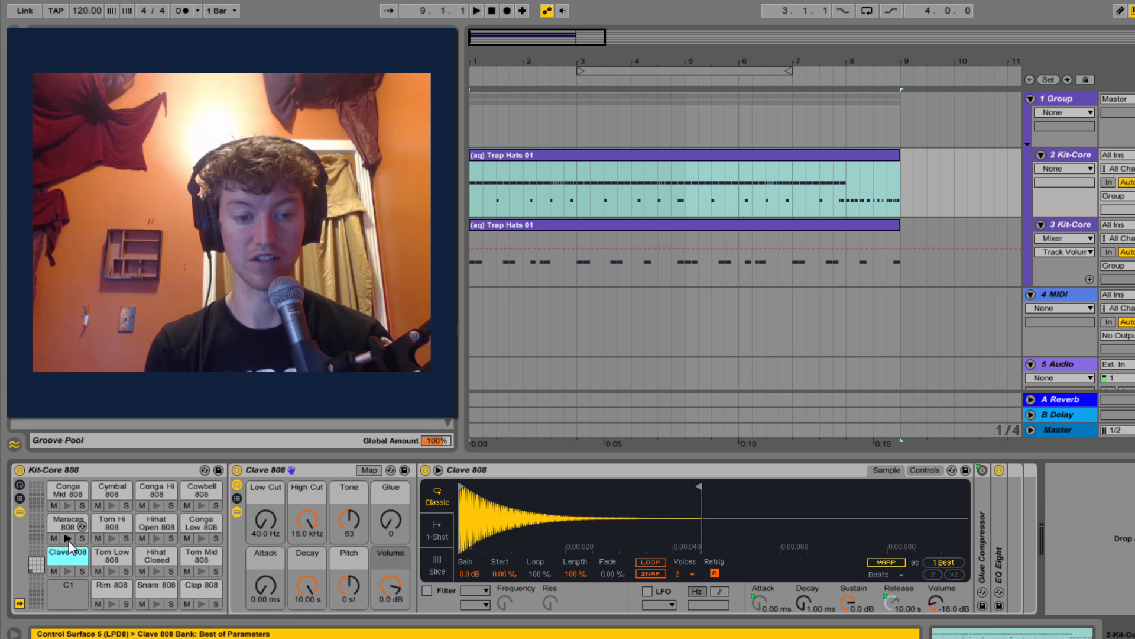
click(67, 525)
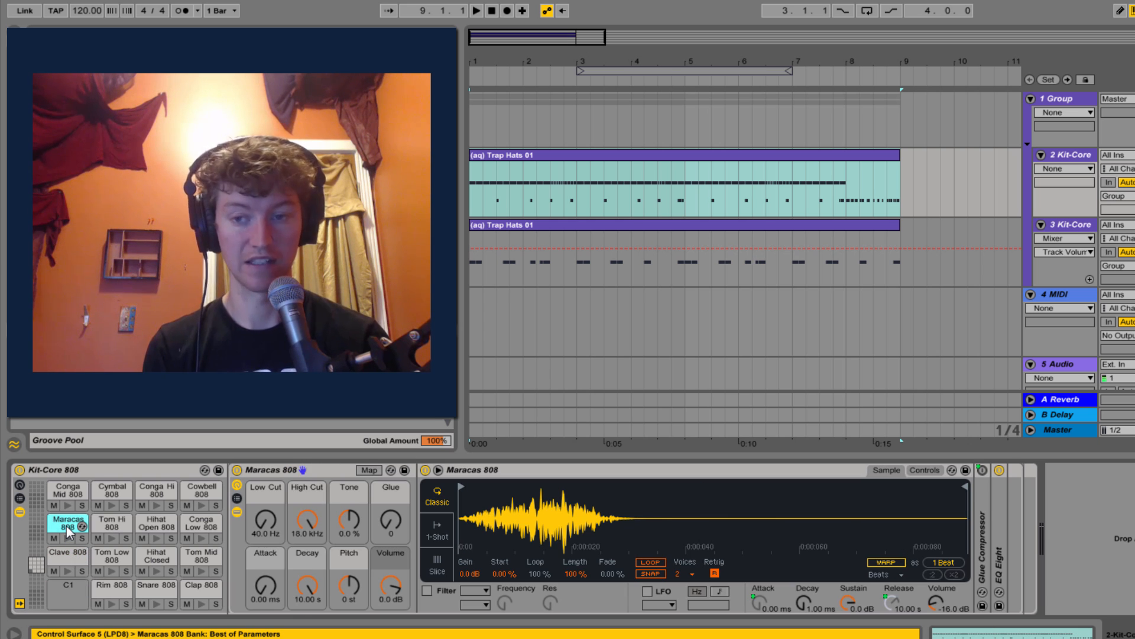